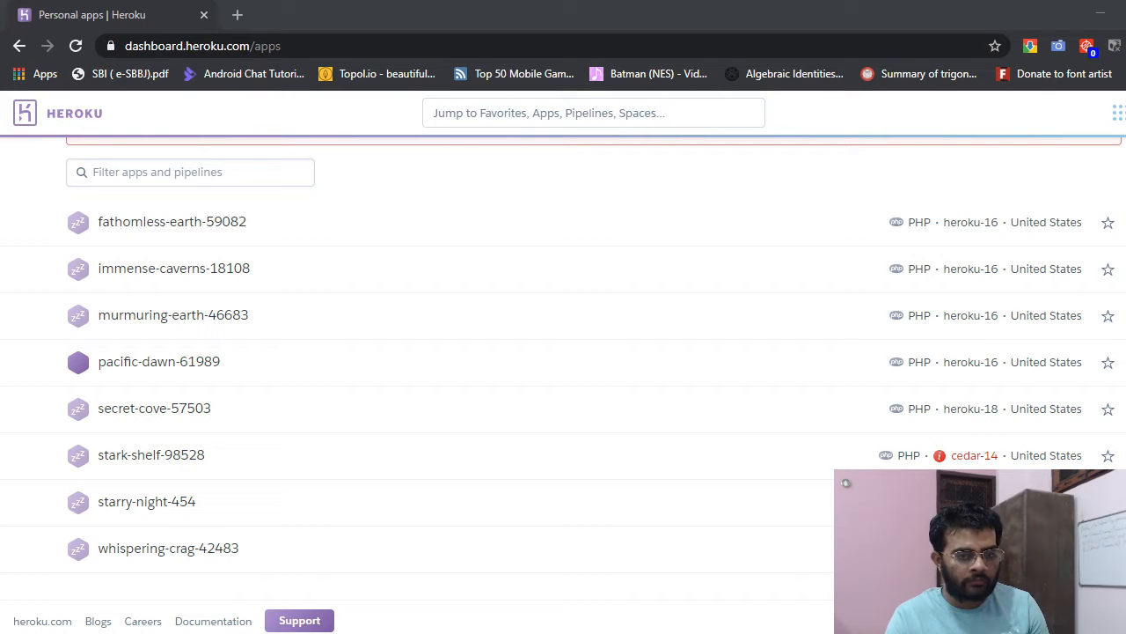
# Open the pacific-dawn-61989 app in a new tab from the apps list's link menu.
pyautogui.rightClick(158, 361)
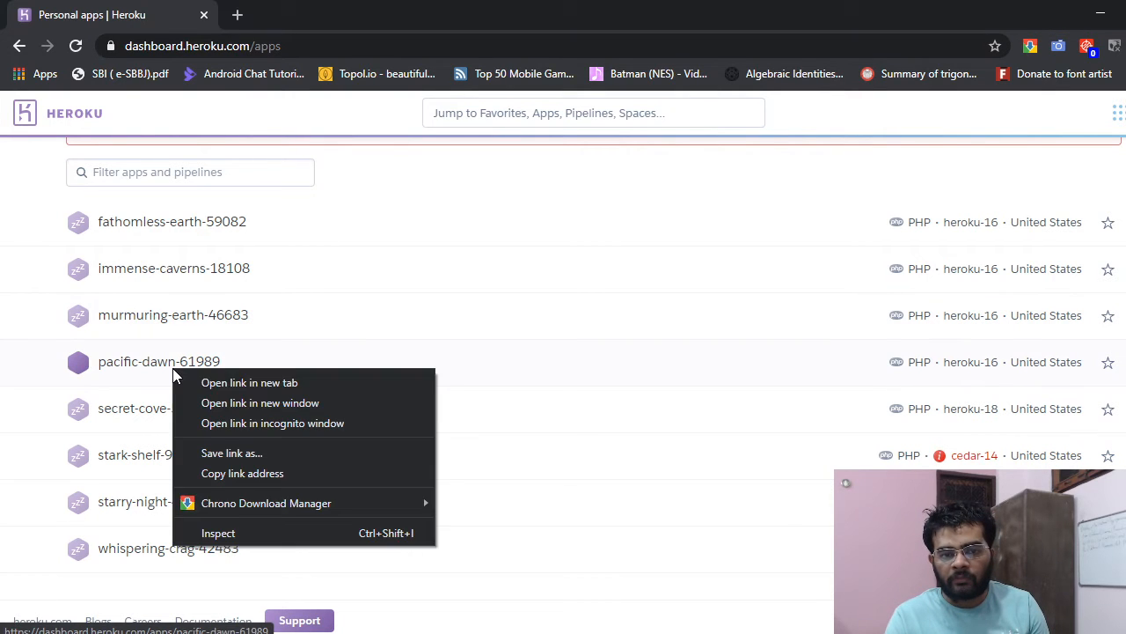
pyautogui.click(249, 382)
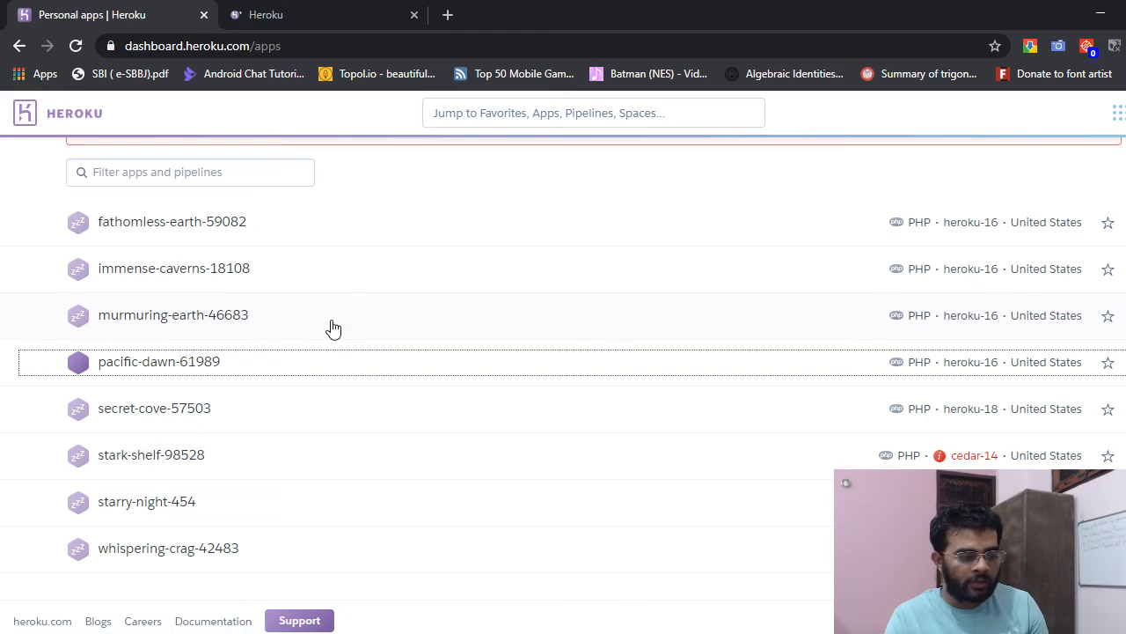
pyautogui.moveTo(406, 359)
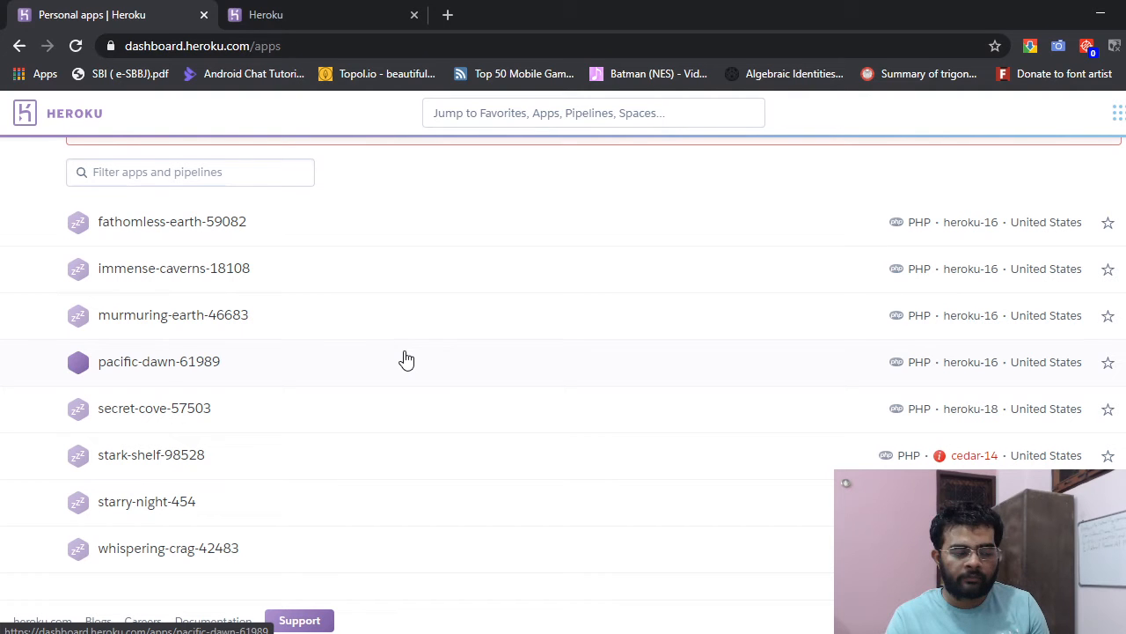
pyautogui.click(158, 361)
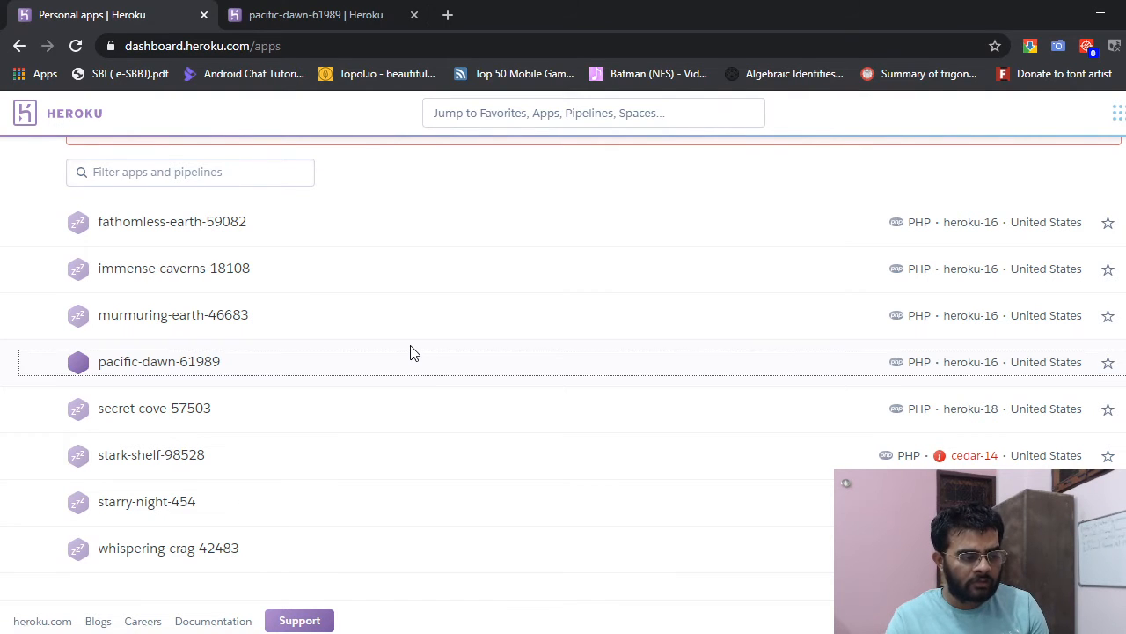
pyautogui.moveTo(421, 371)
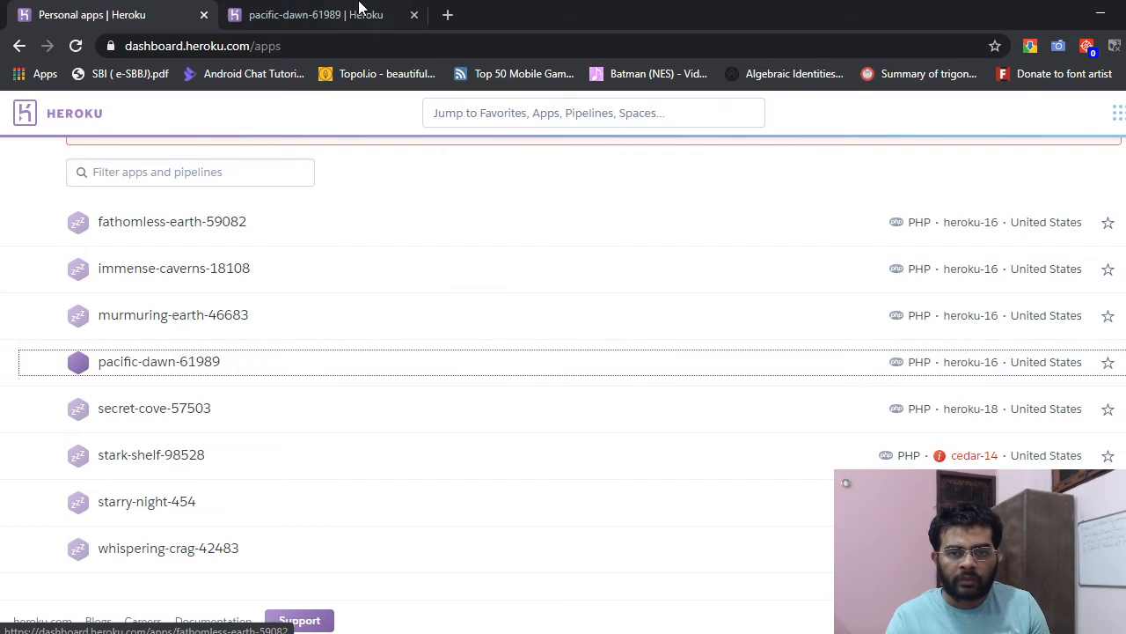
# Show pacific-dawn-61989's Resources page and launch 'Find more add-ons' in a new tab.
pyautogui.click(159, 361)
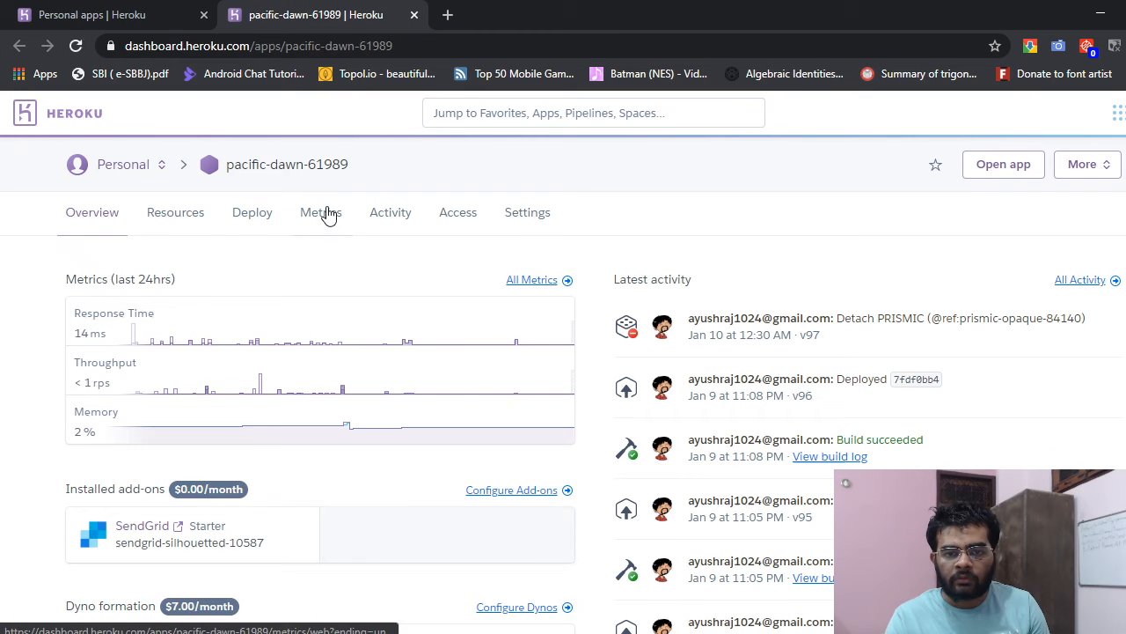
pyautogui.click(176, 212)
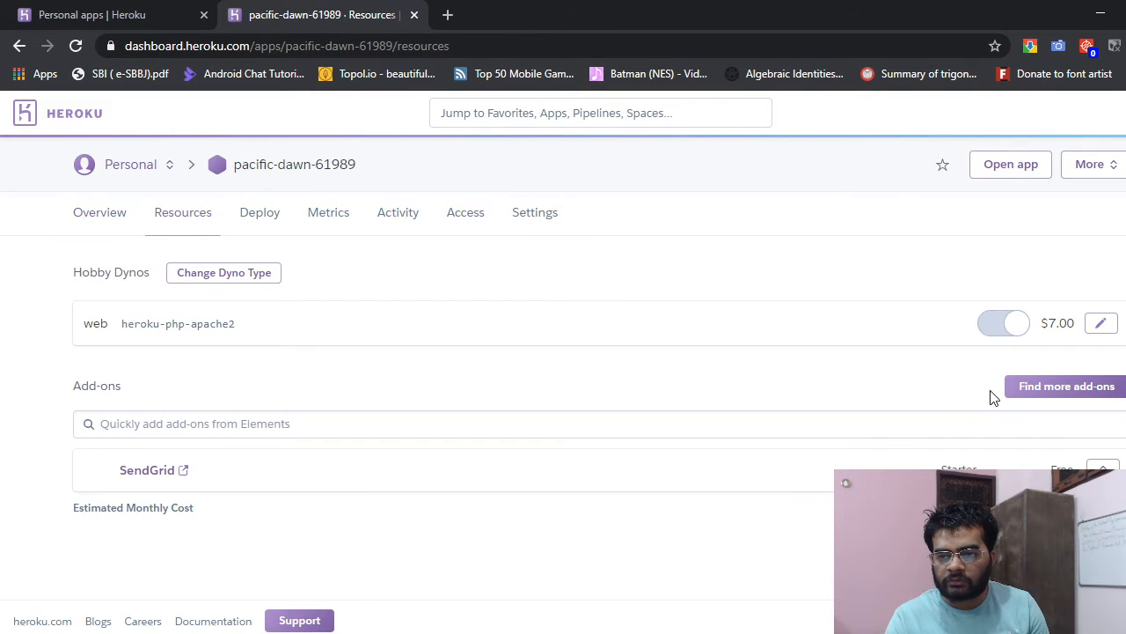
pyautogui.click(1066, 386)
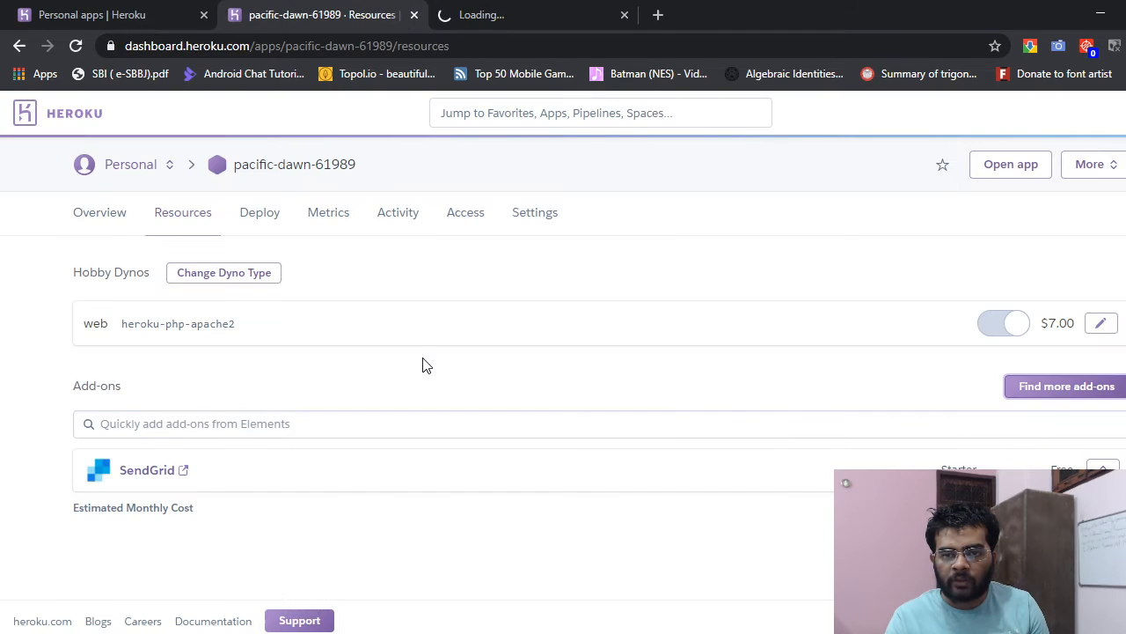
# In the Elements marketplace, open the Cloudcube add-on page in a new tab.
pyautogui.click(1066, 385)
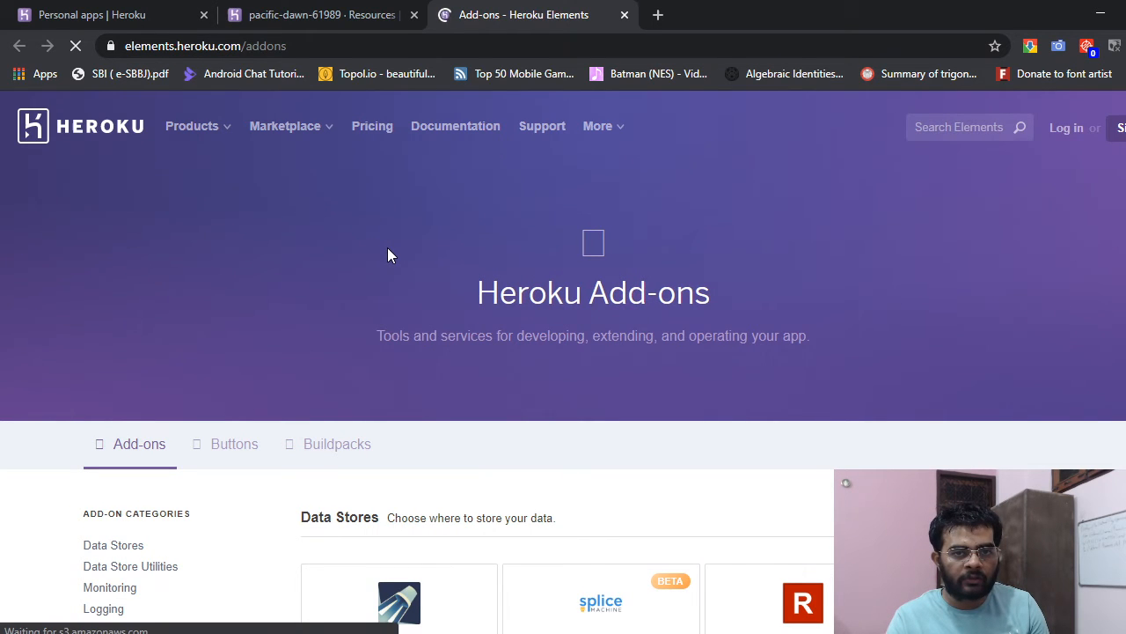
pyautogui.scroll(-3)
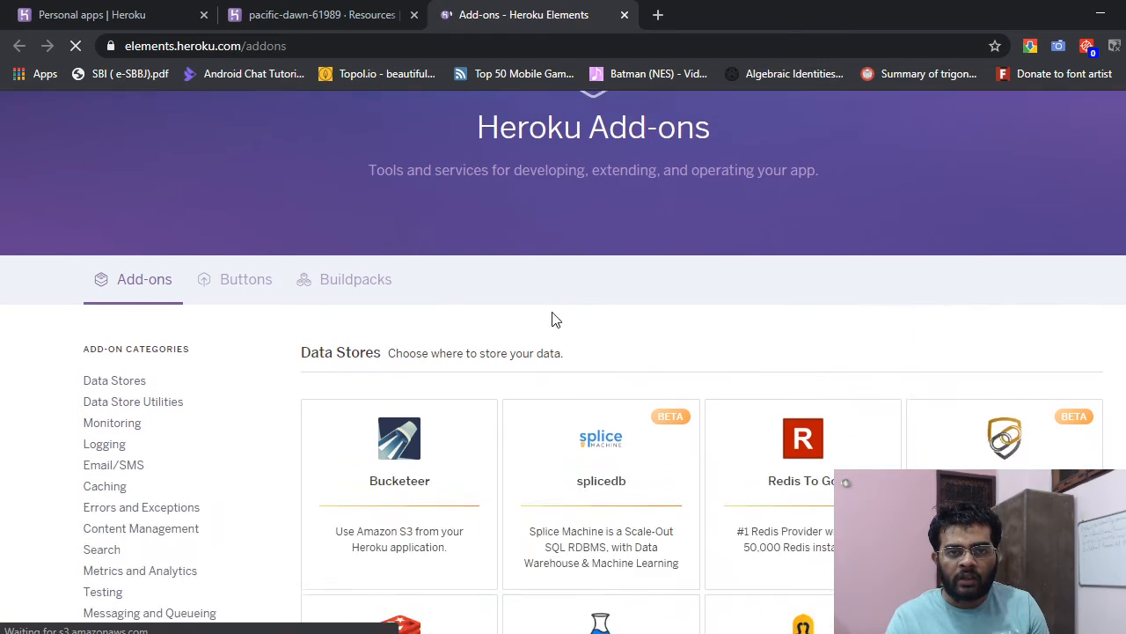
pyautogui.scroll(-3)
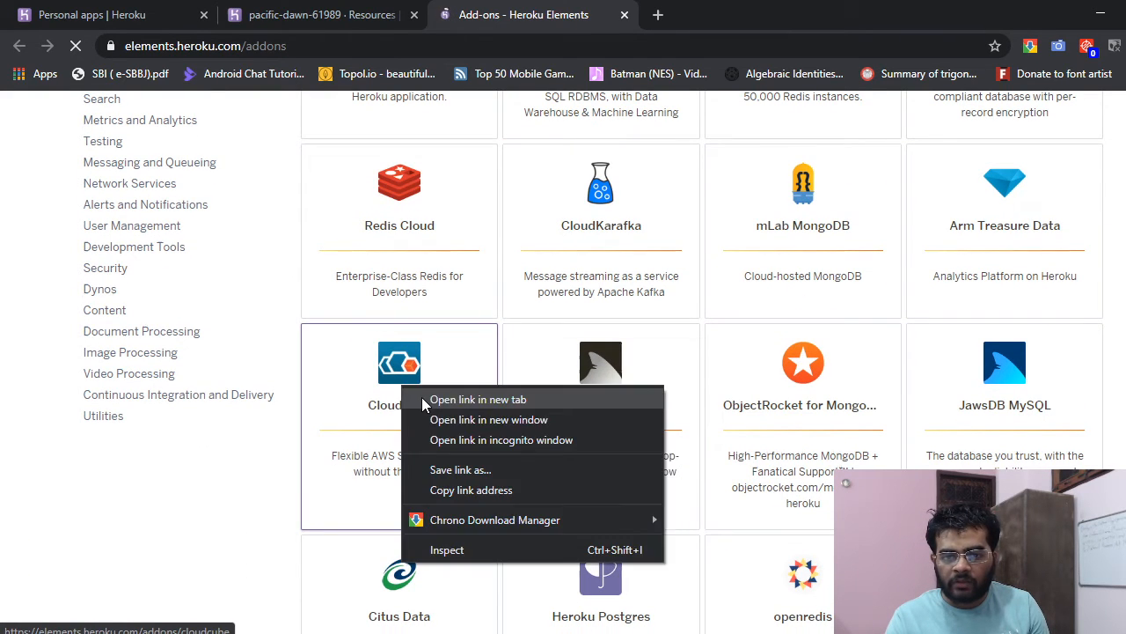
pyautogui.click(478, 398)
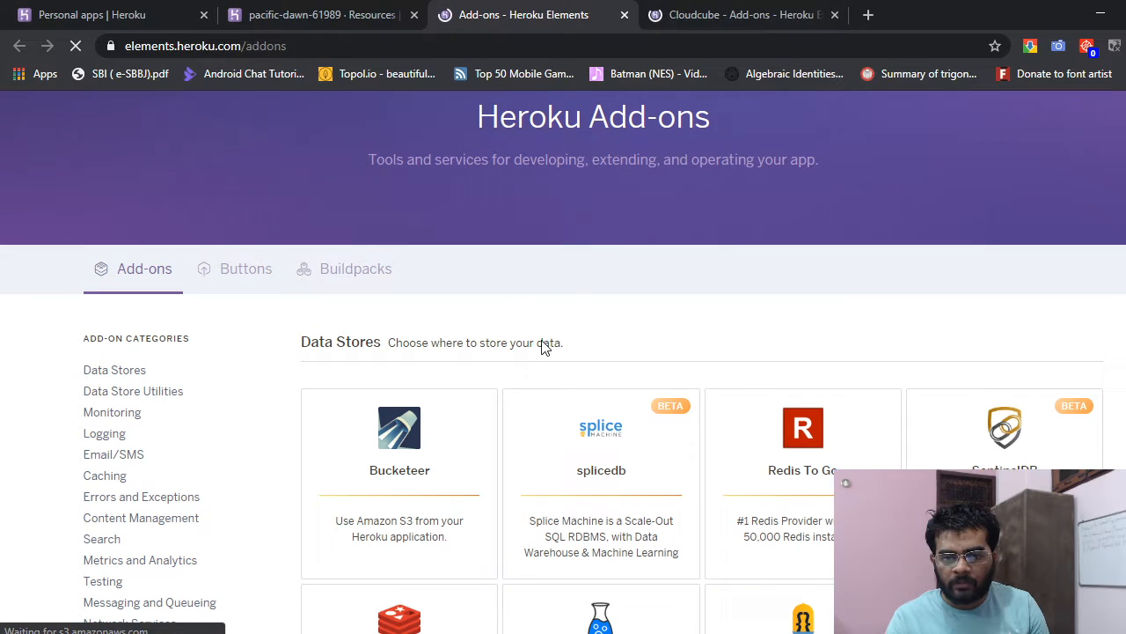
# Open the Heroku Postgres and SendGrid add-on pages in their own tabs.
pyautogui.scroll(-3)
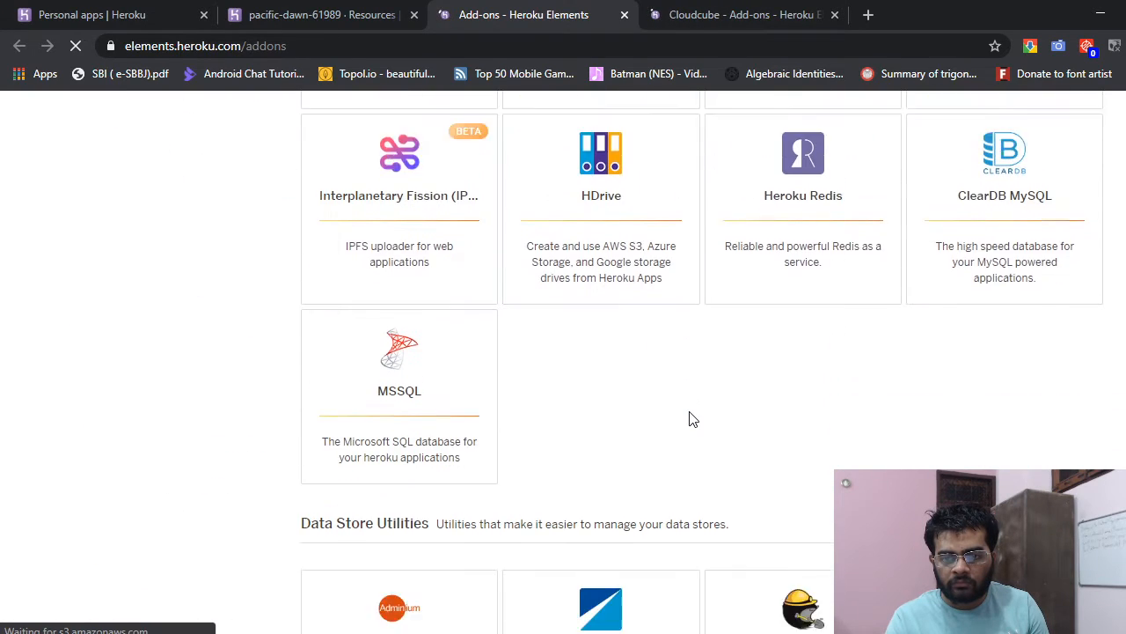
pyautogui.rightClick(600, 221)
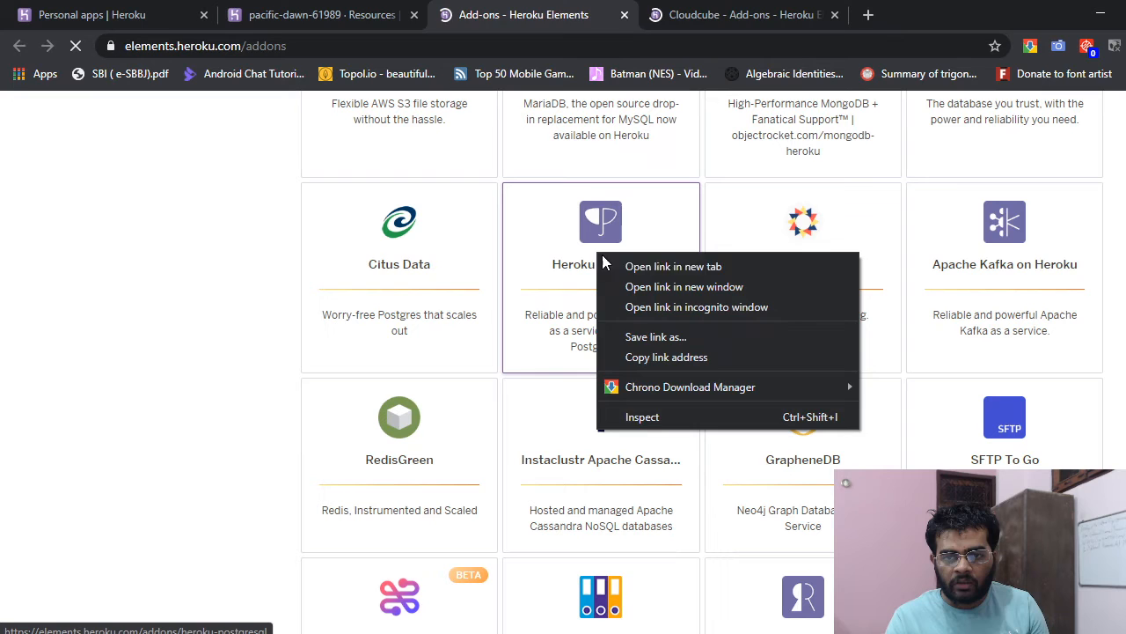
pyautogui.click(673, 266)
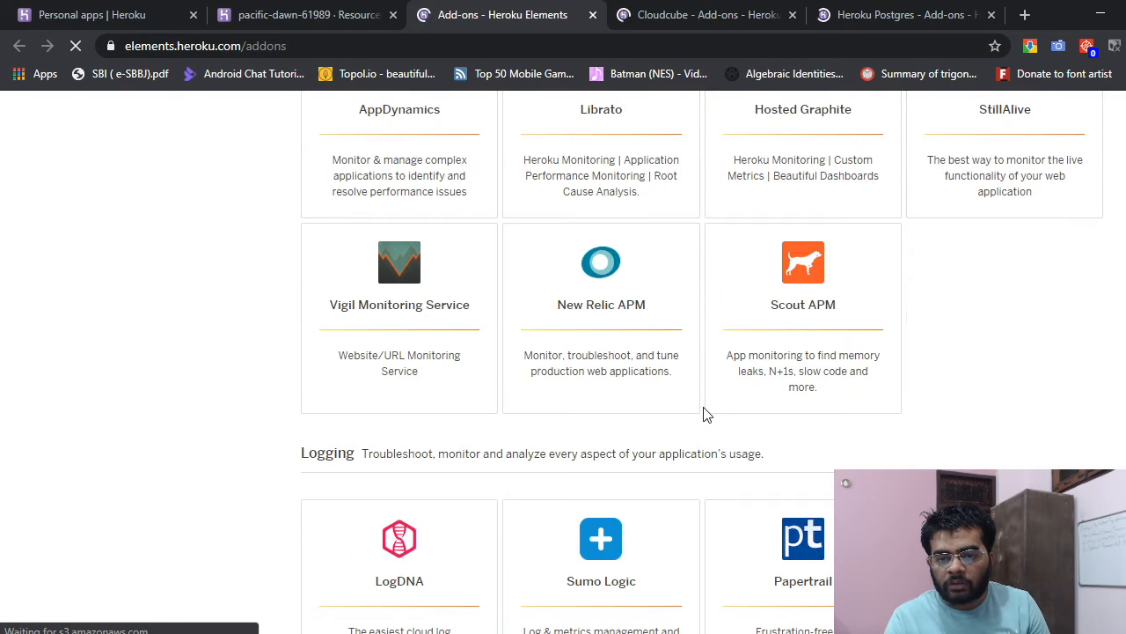
pyautogui.scroll(-3)
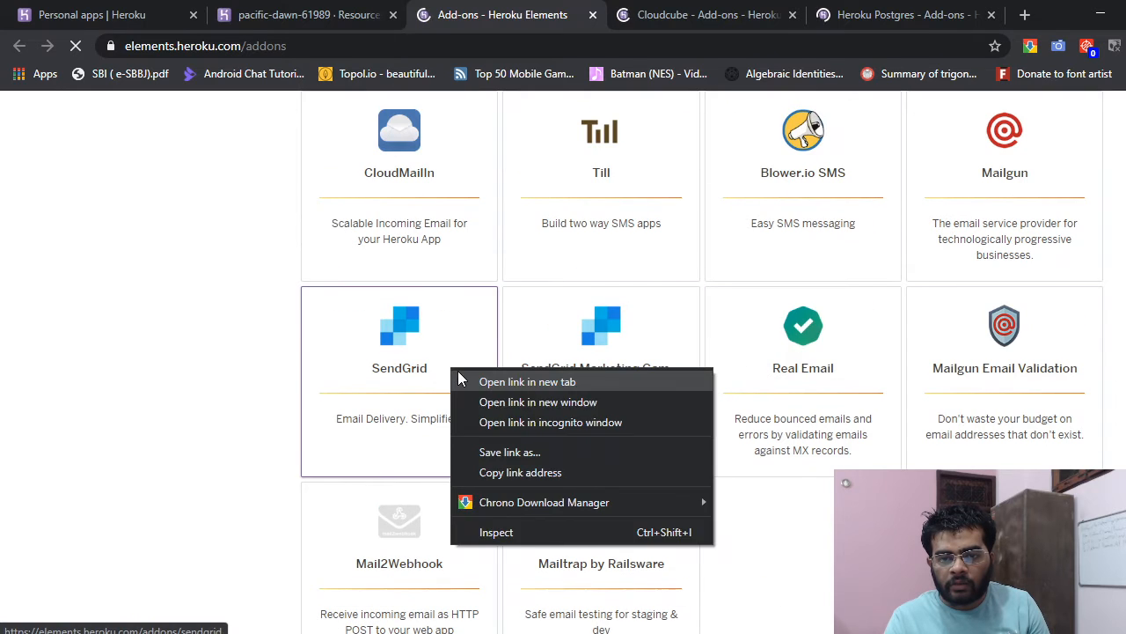
pyautogui.click(527, 381)
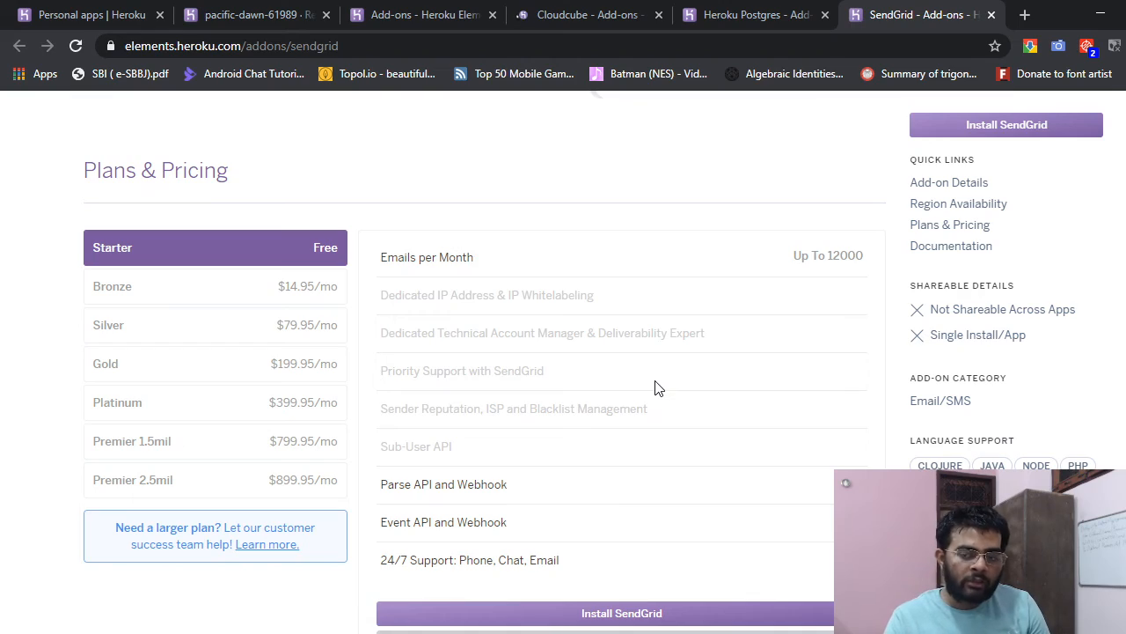
pyautogui.scroll(3)
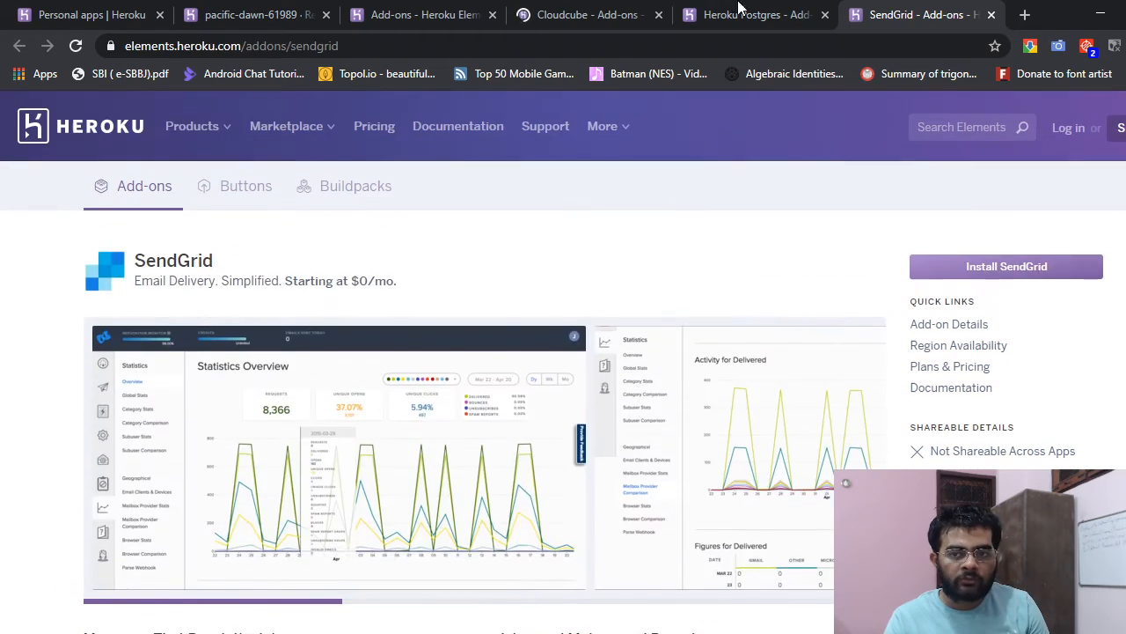
pyautogui.click(585, 15)
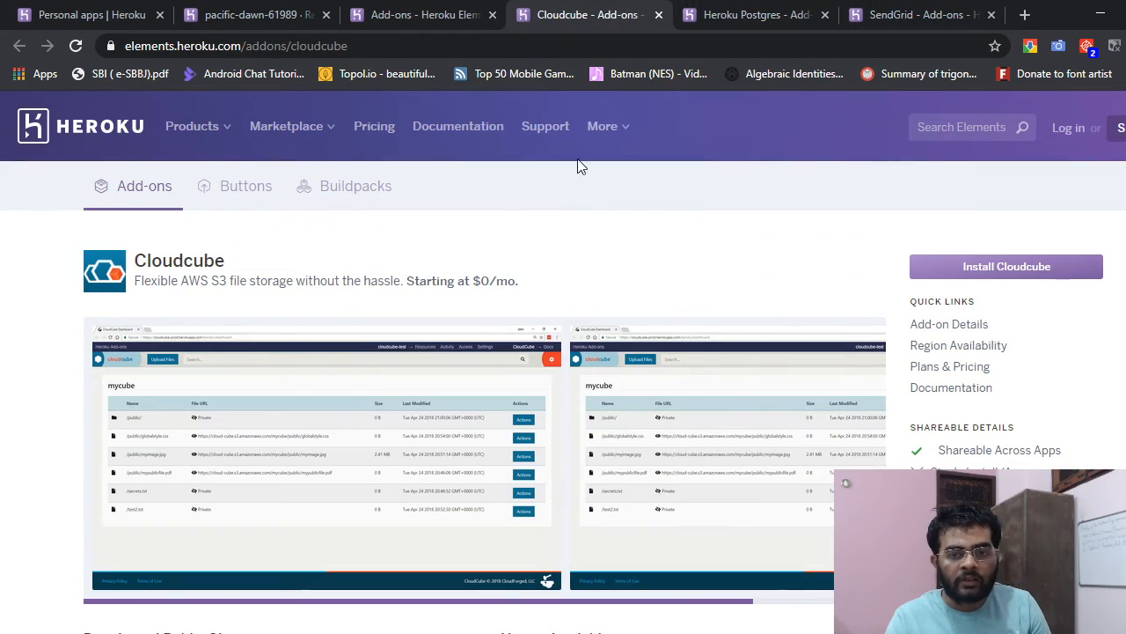
pyautogui.scroll(-3)
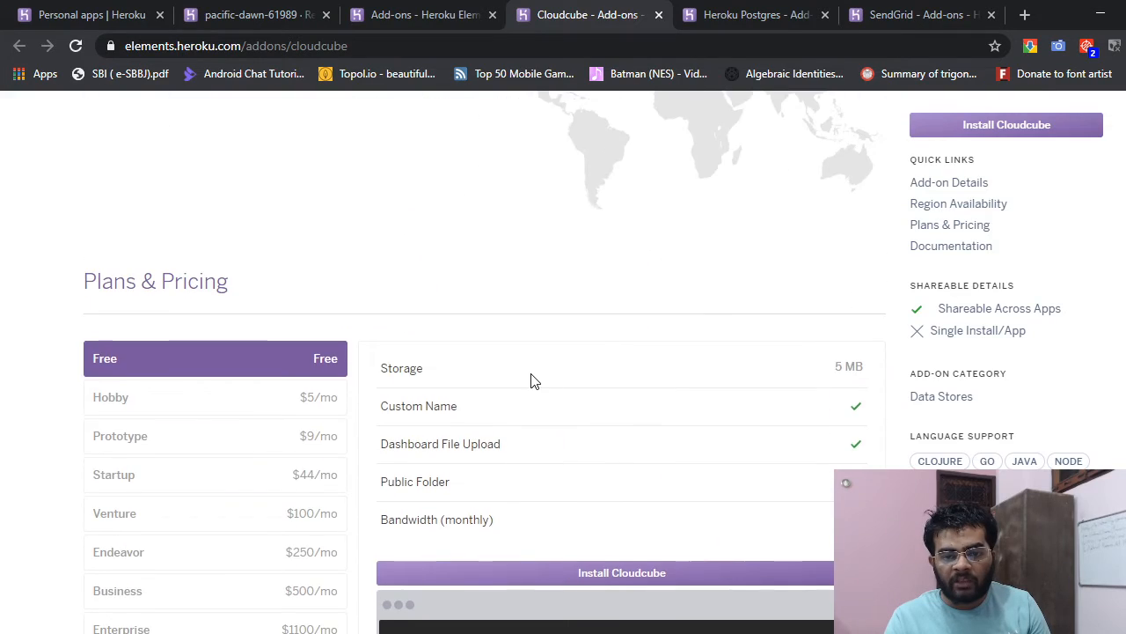
pyautogui.click(752, 15)
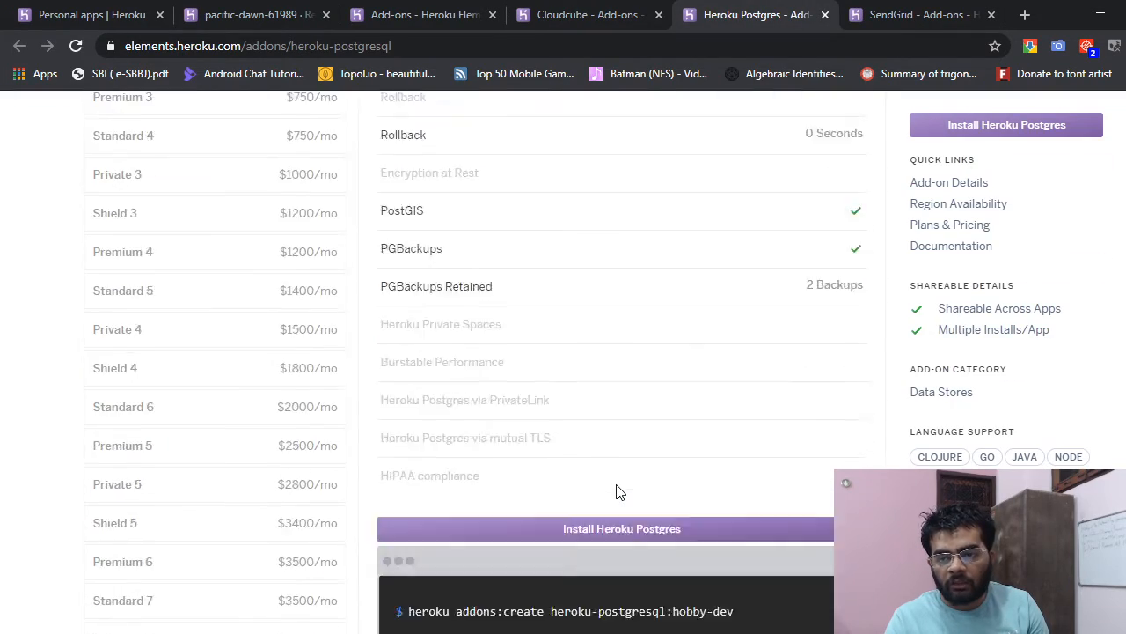
pyautogui.scroll(3)
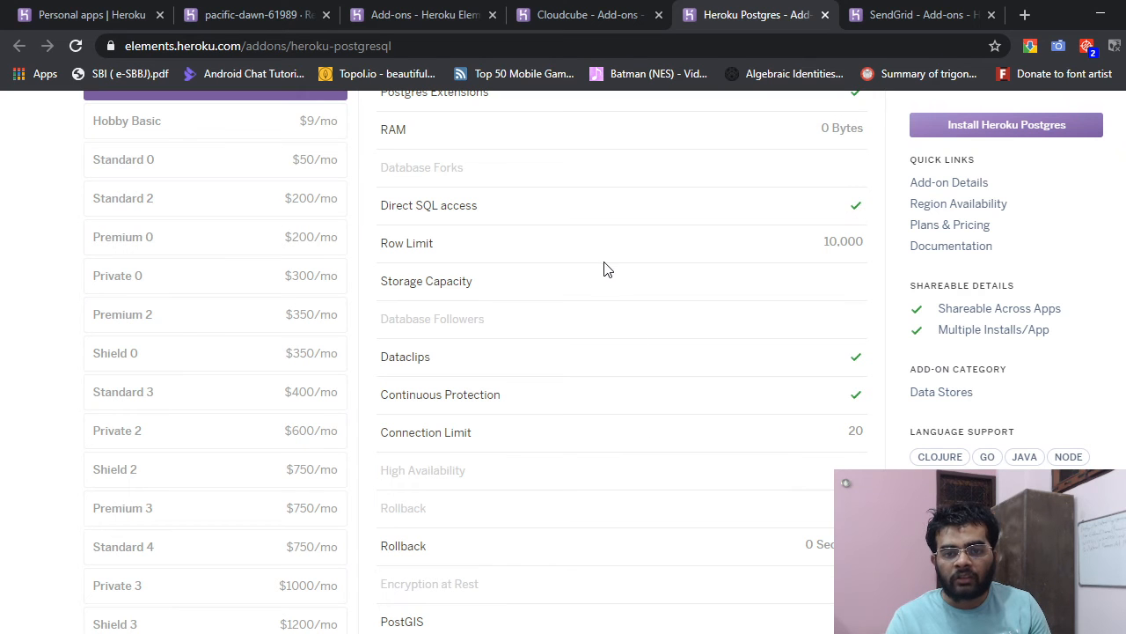
pyautogui.click(919, 15)
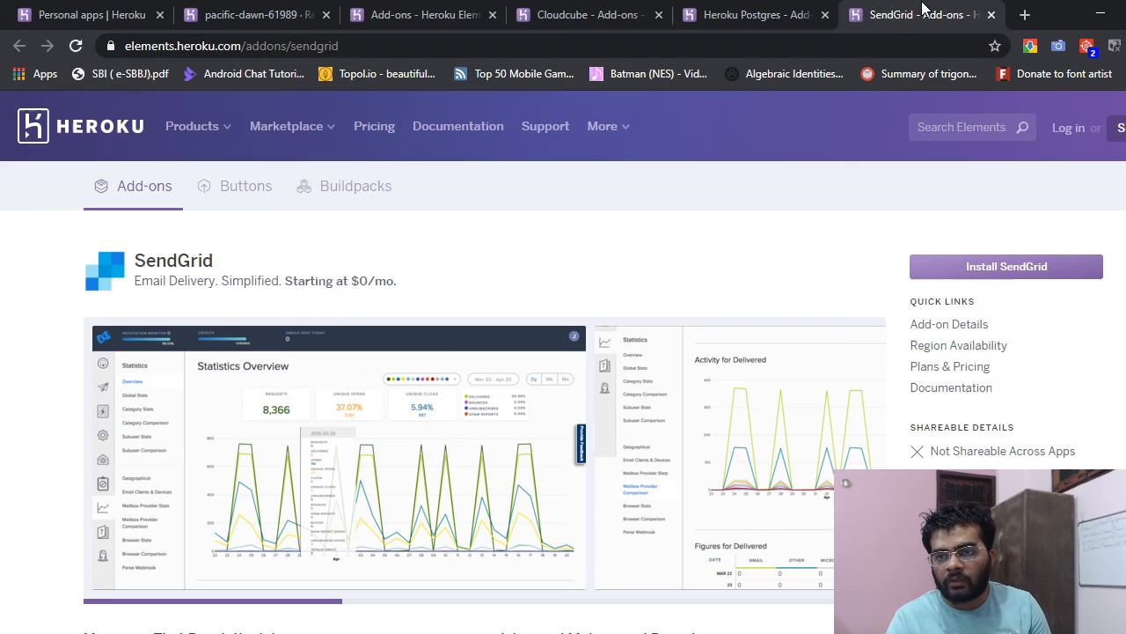
pyautogui.scroll(-3)
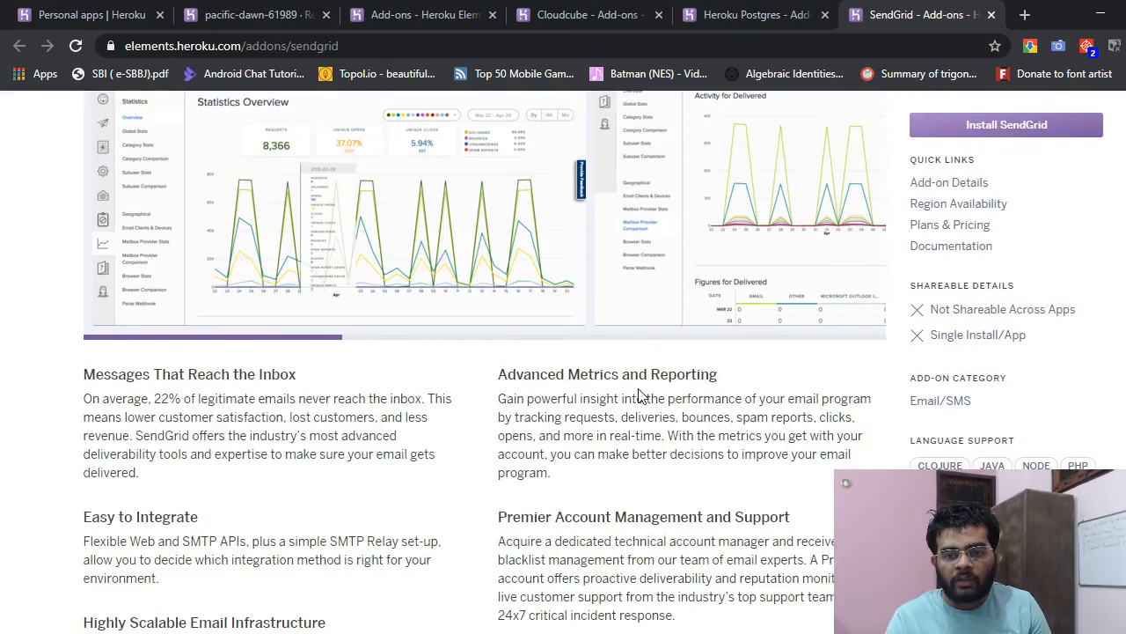
pyautogui.scroll(-3)
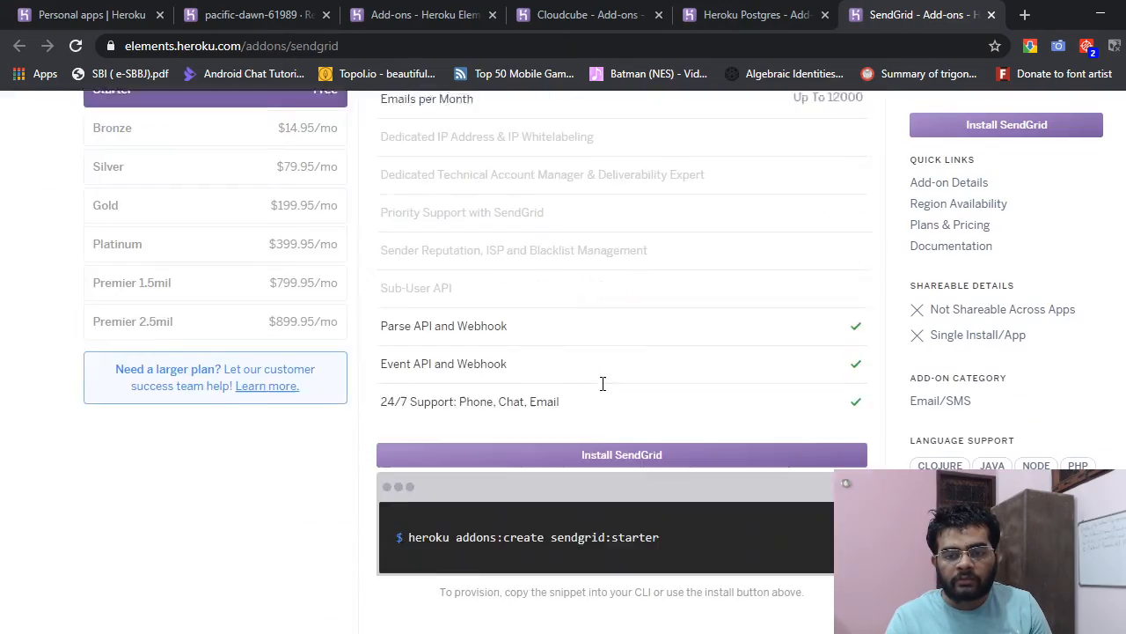
pyautogui.scroll(3)
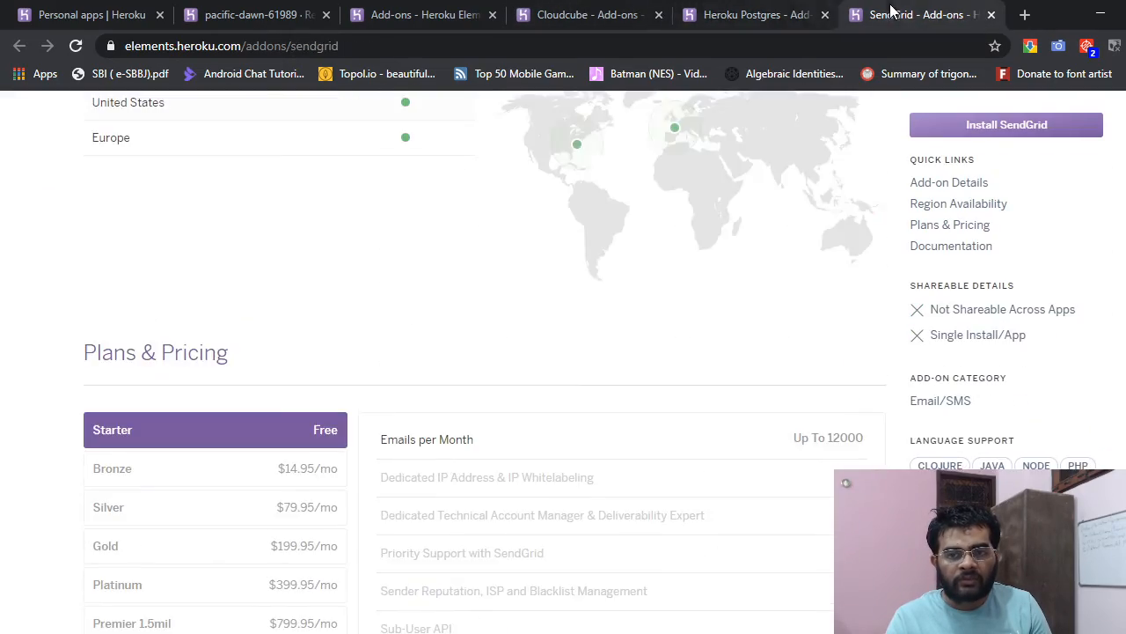
# Return to the 'Add-ons - Heroku Elements' tab showing the email add-on listings.
pyautogui.click(422, 15)
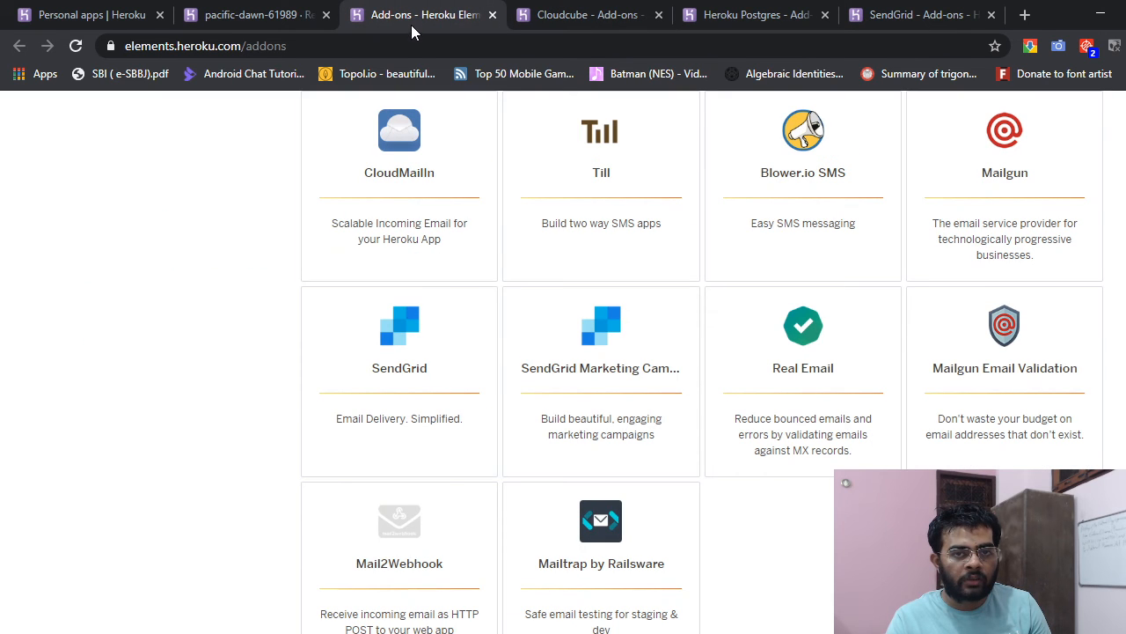
pyautogui.moveTo(295, 354)
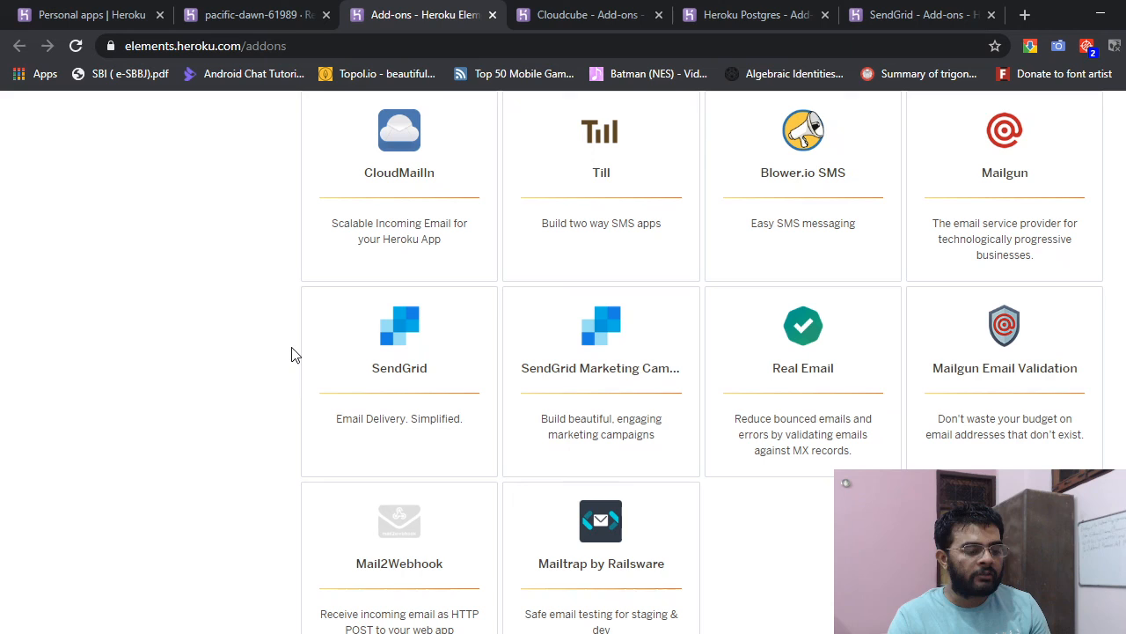
pyautogui.moveTo(283, 353)
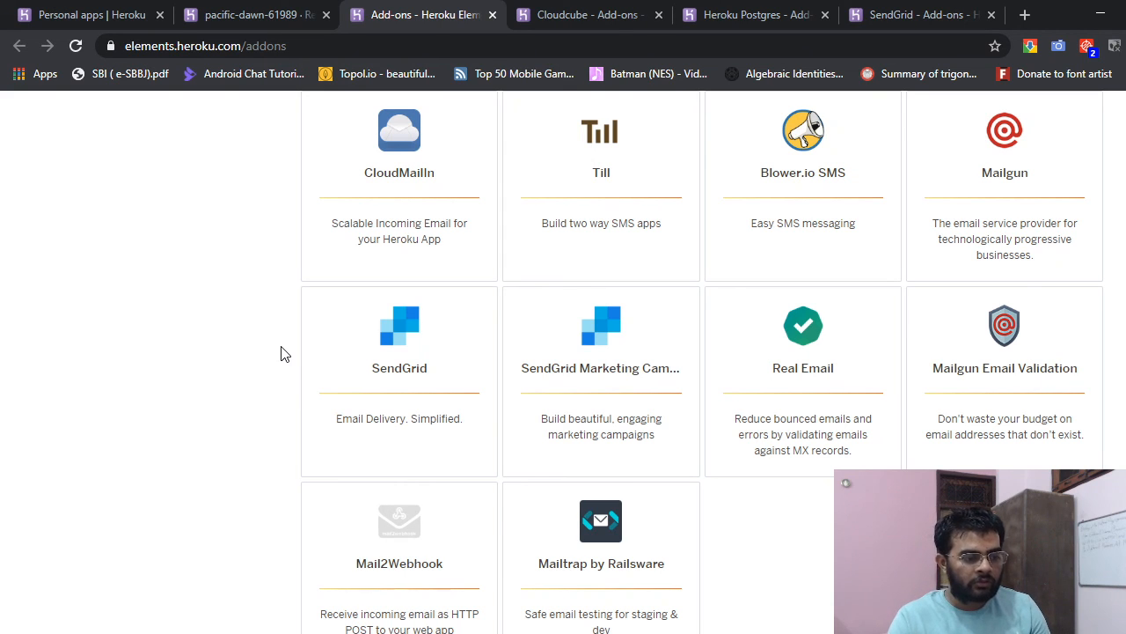
pyautogui.moveTo(31, 287)
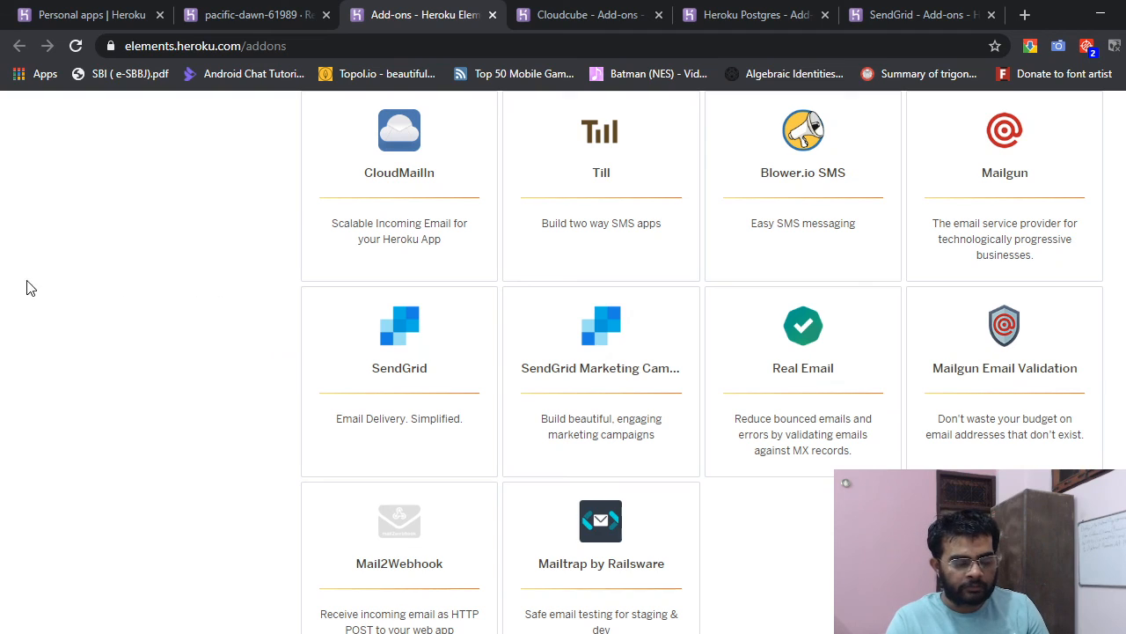